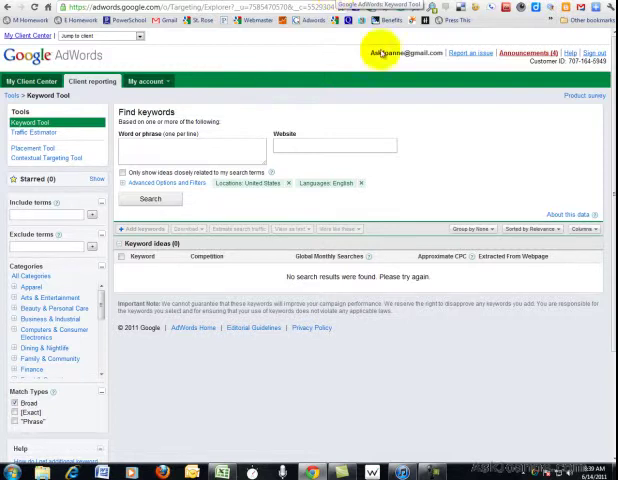
mouse_move(507, 160)
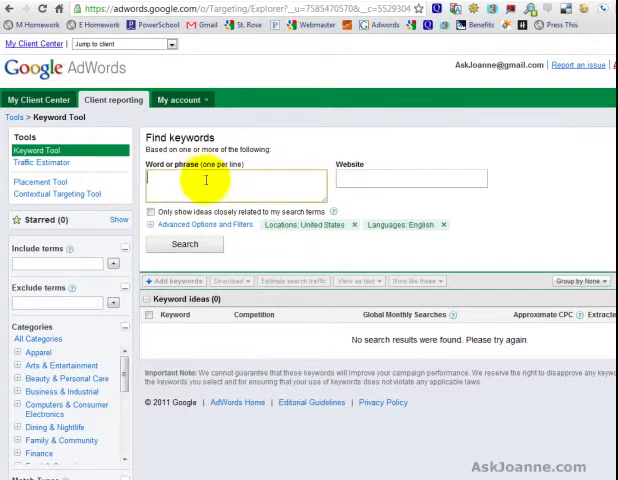
Enter 'link building', 'get backlinks' and 'incoming links' as separate lines in the phrase box.
type("link")
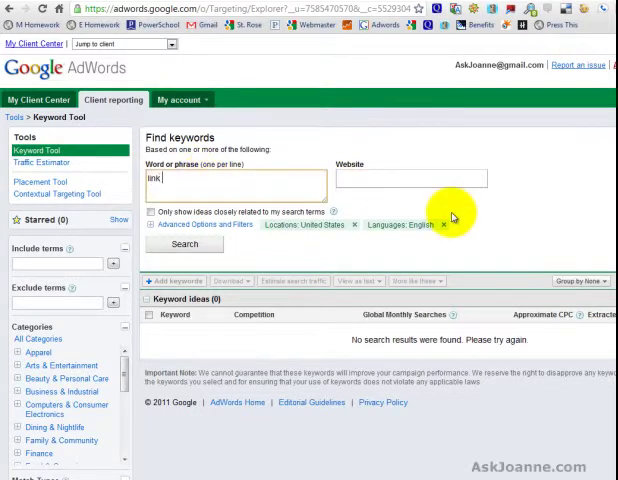
type("building")
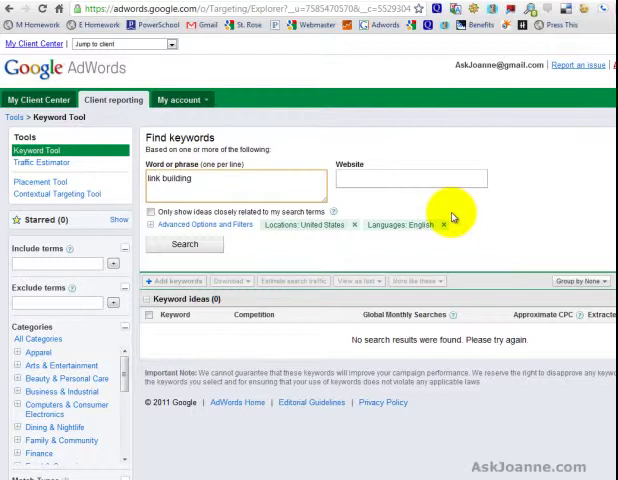
type("get backlinks")
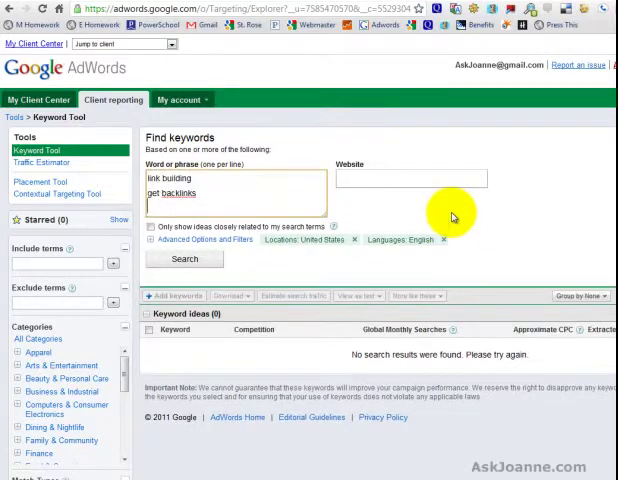
type("incoming links")
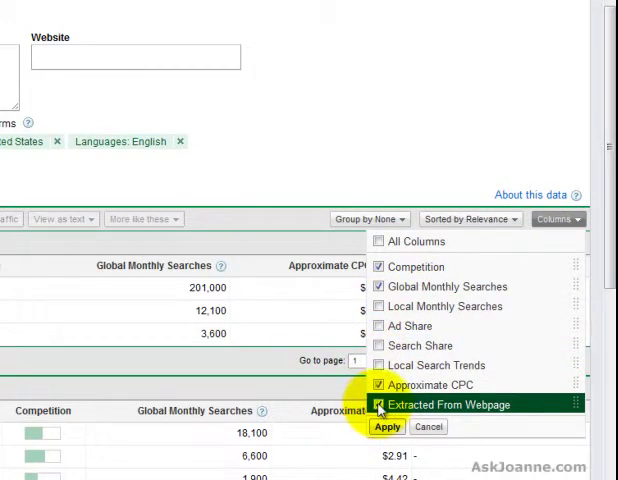
Tick the Extracted From Webpage column and apply it to the keyword results.
left_click(379, 404)
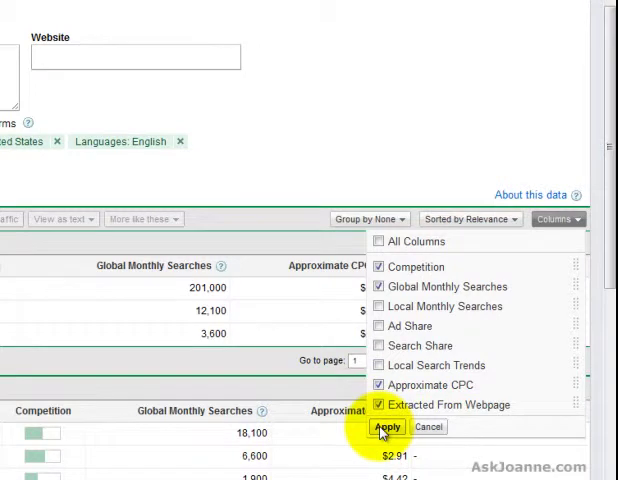
left_click(385, 427)
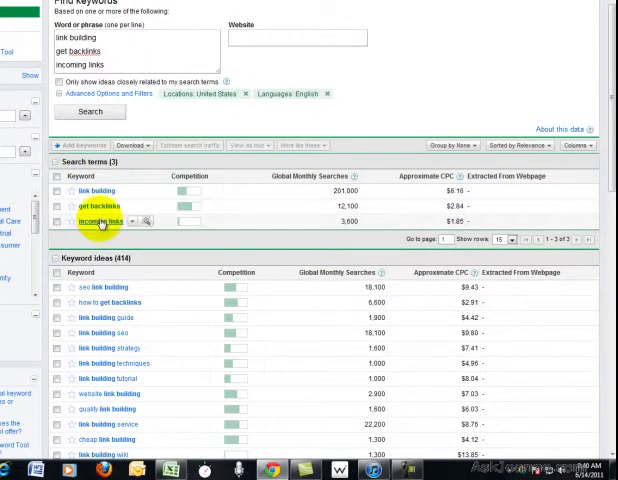
mouse_move(189, 210)
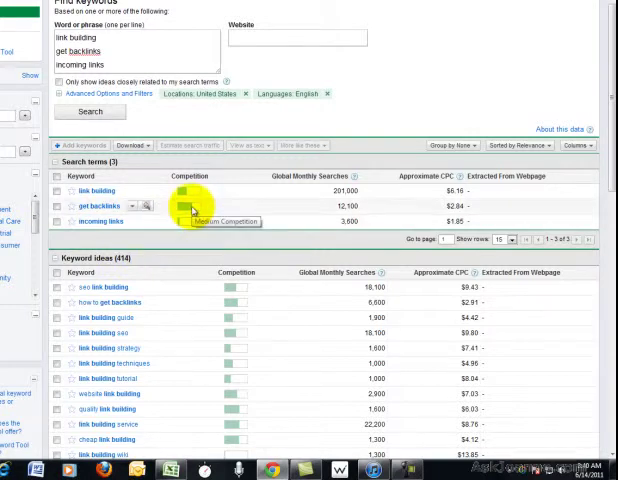
mouse_move(465, 211)
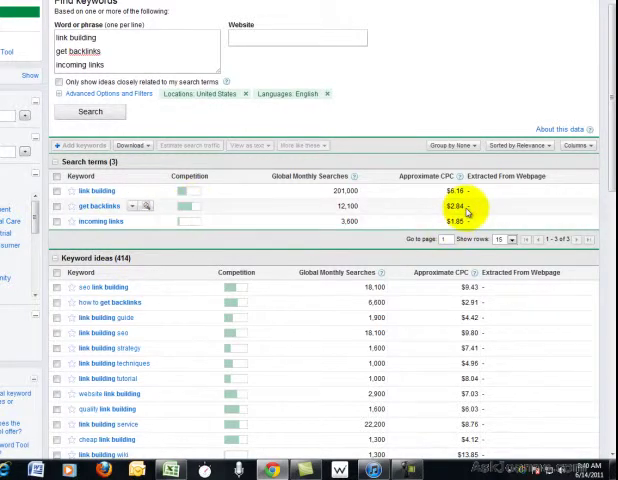
mouse_move(485, 193)
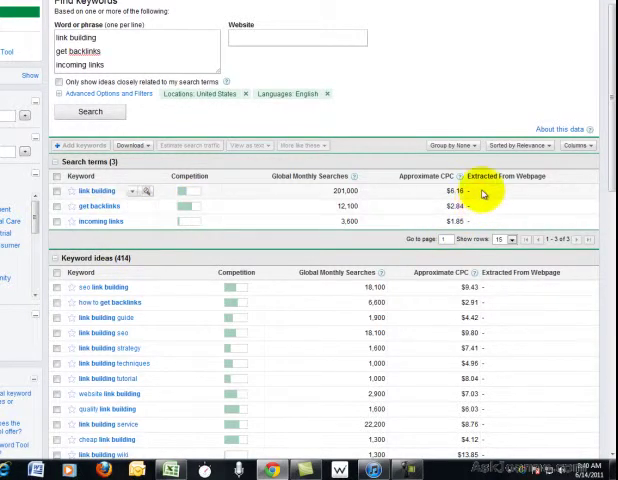
mouse_move(483, 223)
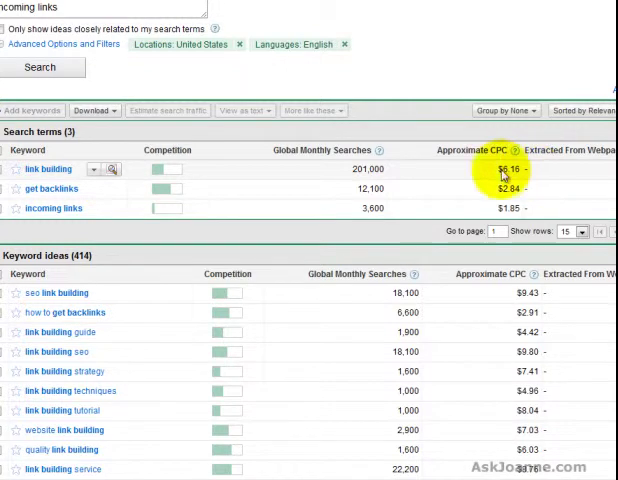
mouse_move(168, 172)
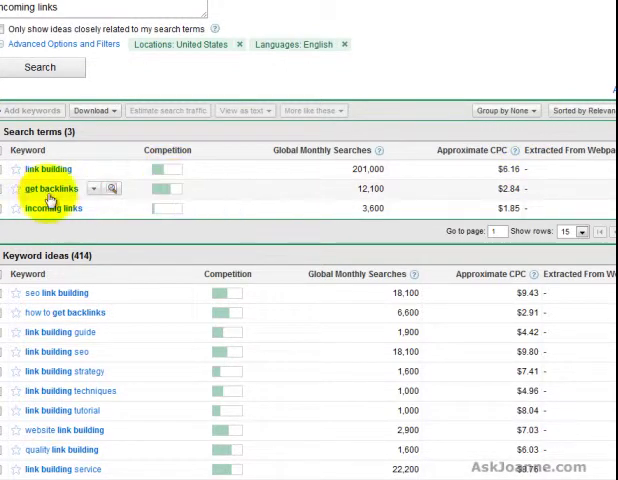
mouse_move(168, 195)
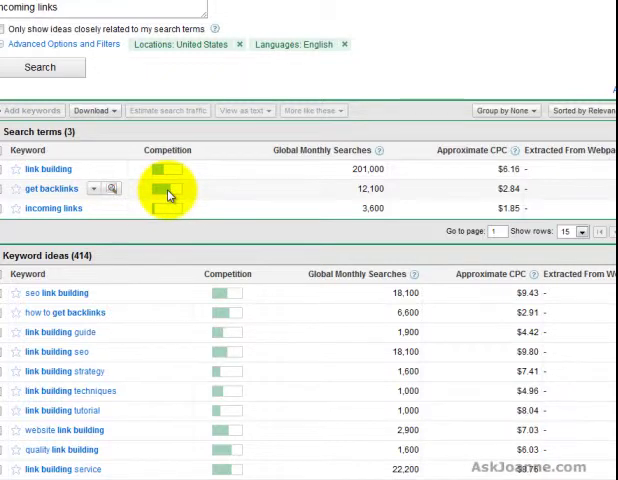
mouse_move(169, 194)
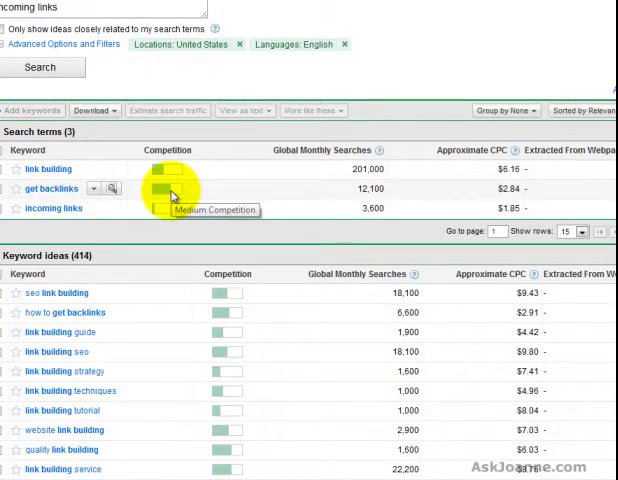
mouse_move(548, 196)
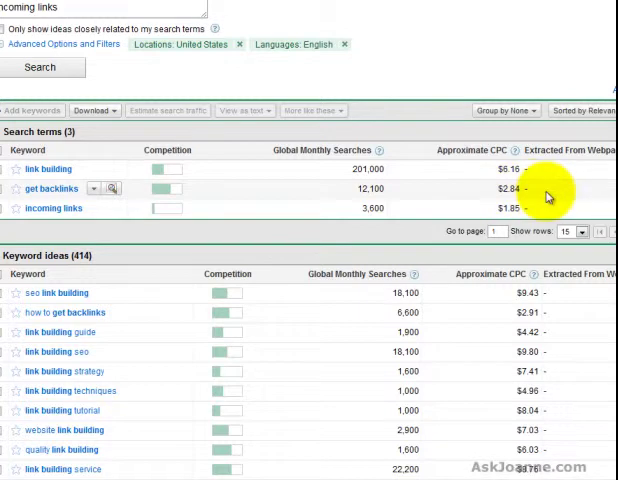
mouse_move(548, 167)
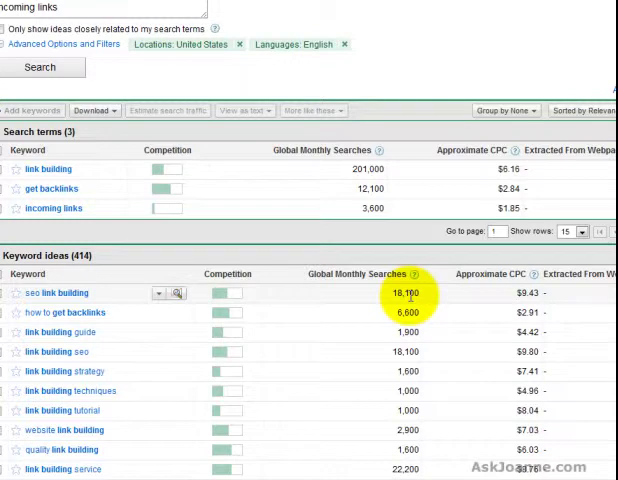
mouse_move(509, 301)
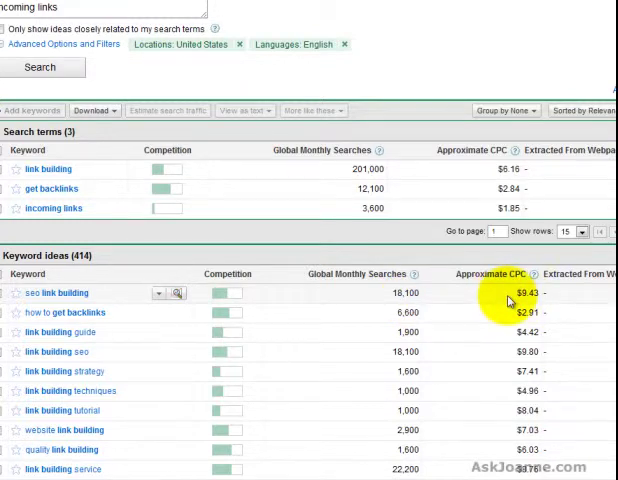
mouse_move(490, 350)
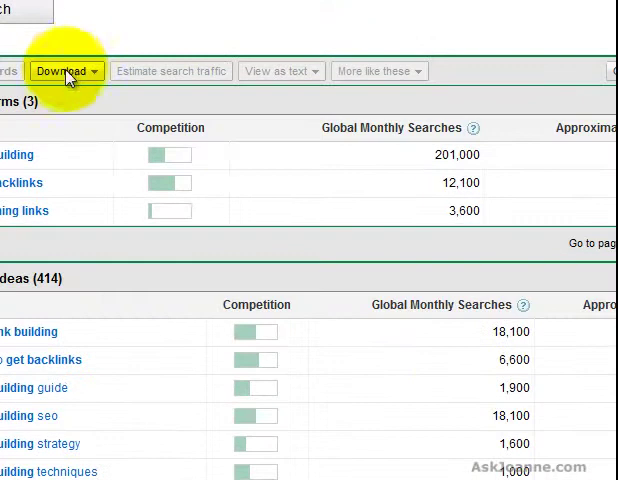
Open the Download menu offering all 417, selected or starred keywords.
left_click(65, 70)
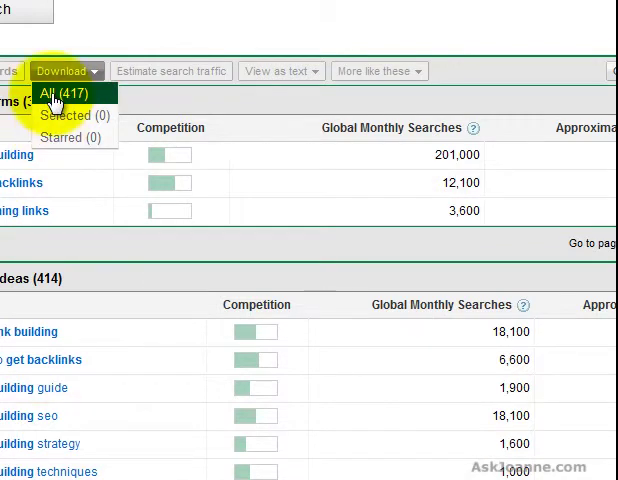
mouse_move(410, 360)
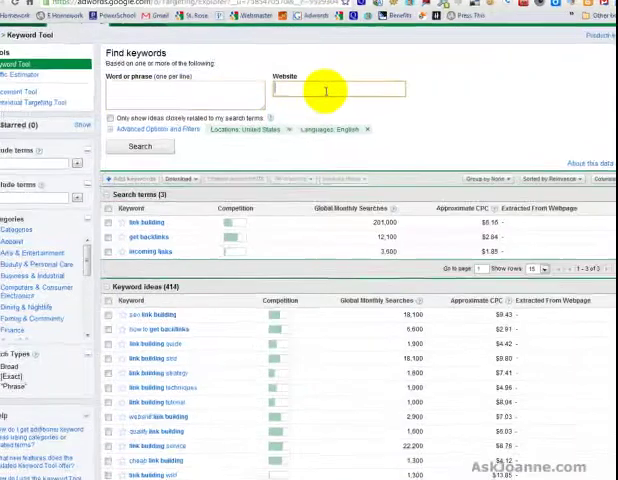
type("http://hartleyfoundation.org/")
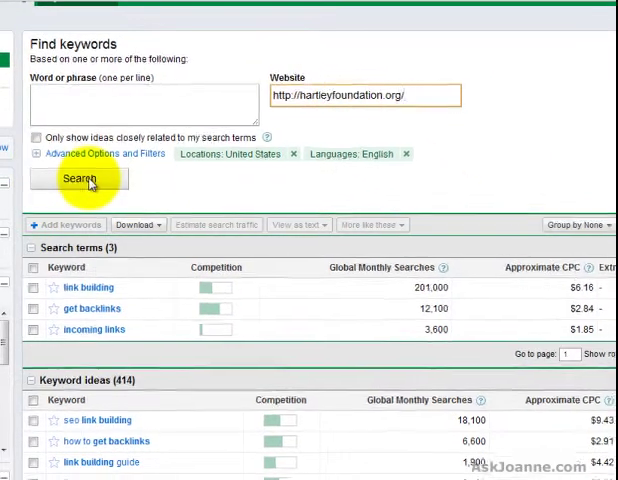
left_click(80, 178)
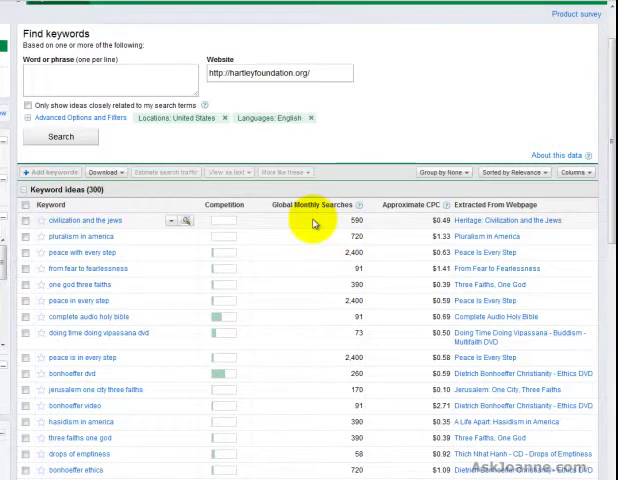
mouse_move(428, 240)
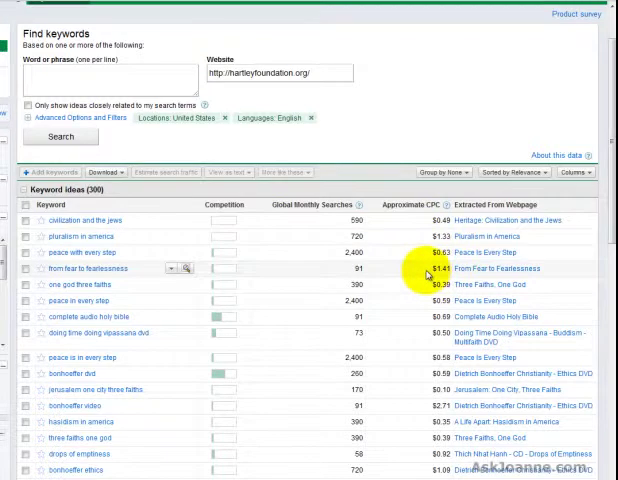
mouse_move(495, 217)
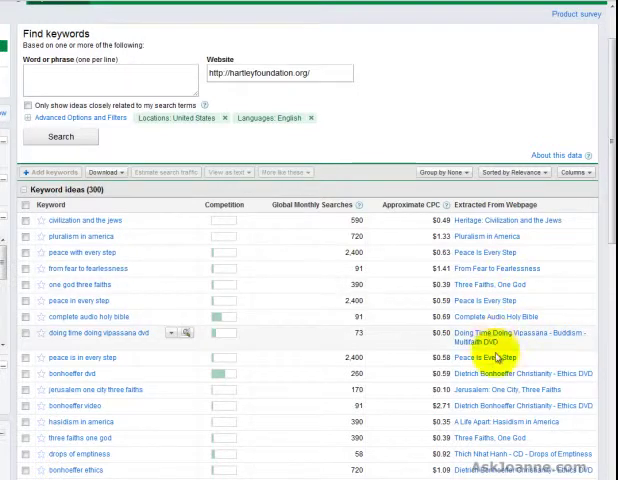
scroll("down", 3)
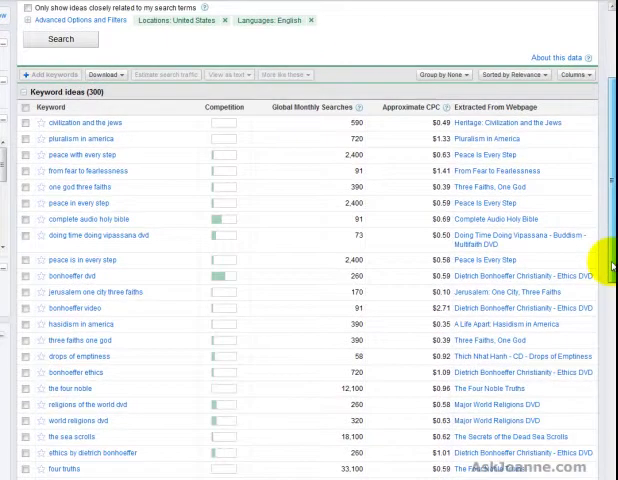
scroll("down", 3)
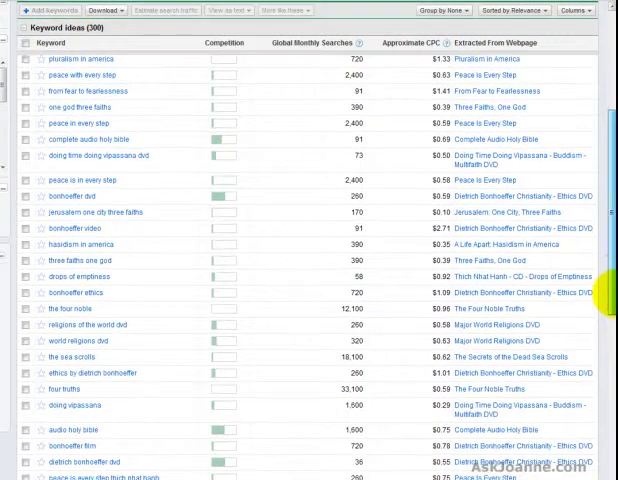
scroll("up", 3)
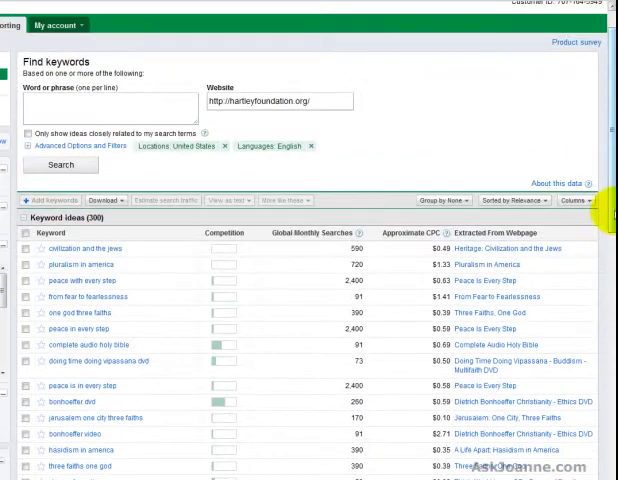
Sort the ideas by Global Monthly Searches, then by Approximate CPC, highest first.
left_click(312, 238)
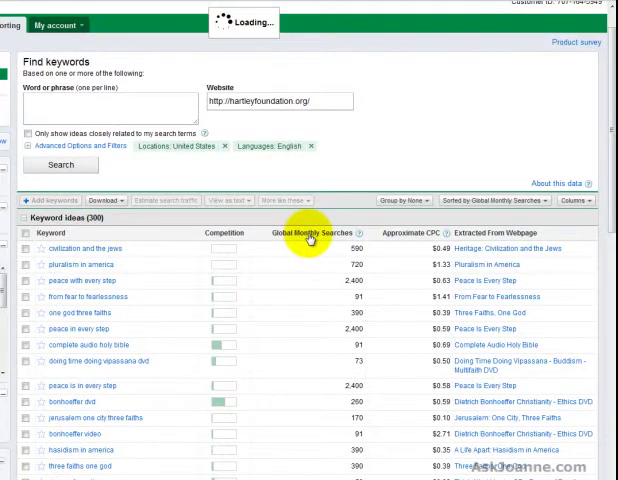
left_click(309, 232)
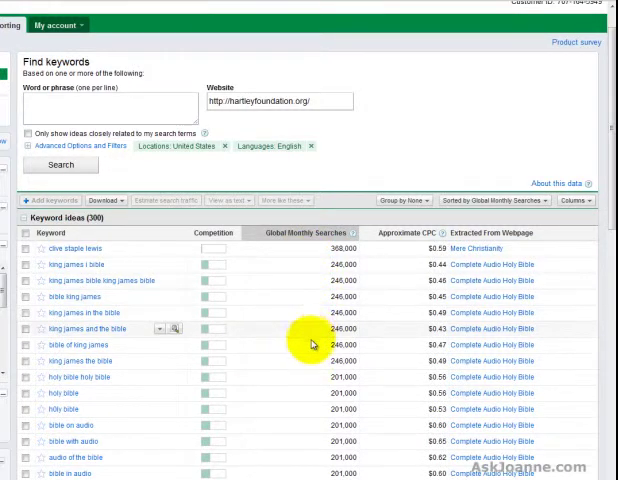
mouse_move(428, 283)
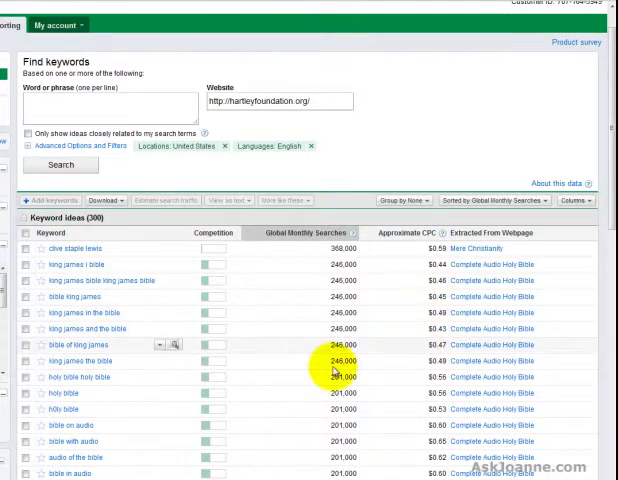
mouse_move(107, 410)
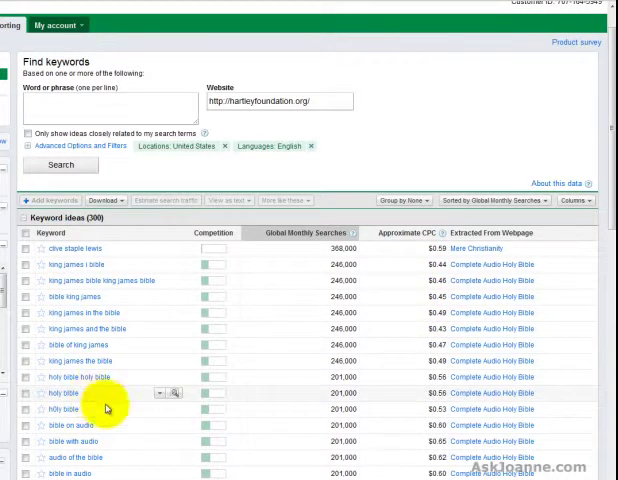
mouse_move(122, 237)
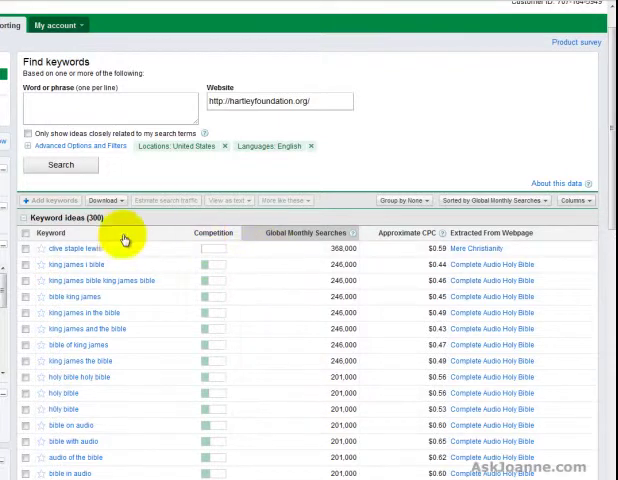
mouse_move(223, 237)
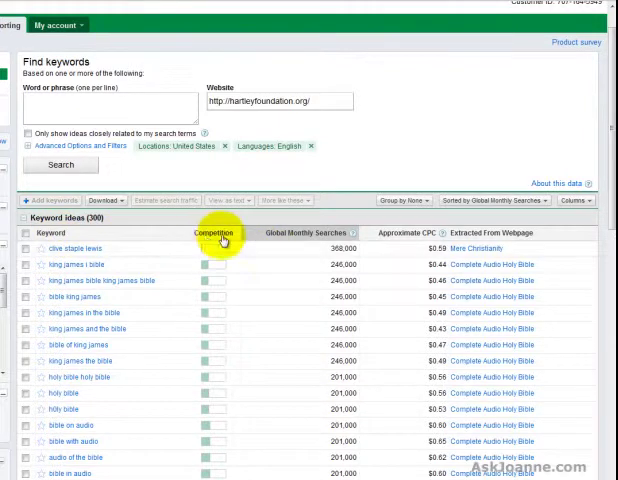
left_click(411, 232)
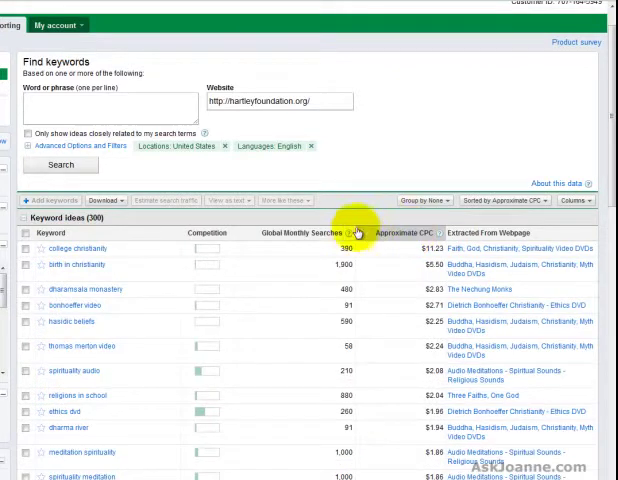
mouse_move(178, 244)
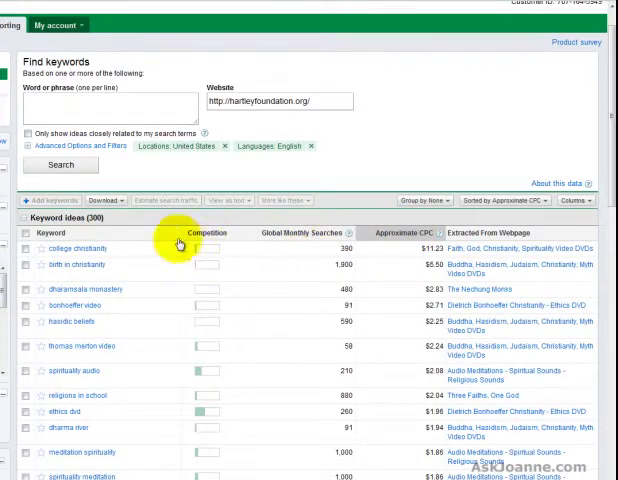
Sort the ideas by Keyword, then return them to Relevance order.
left_click(522, 200)
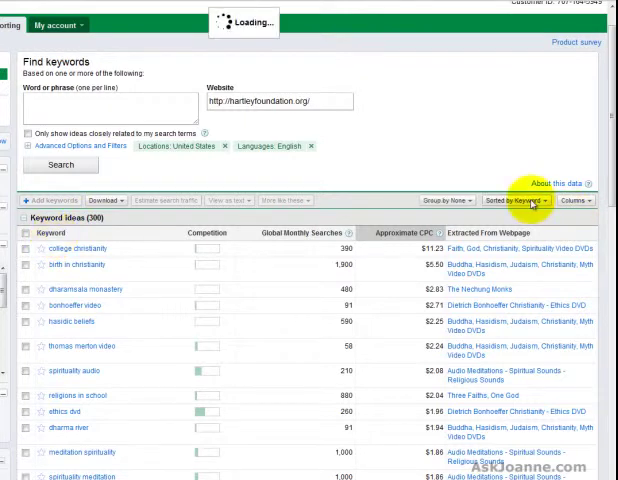
left_click(437, 201)
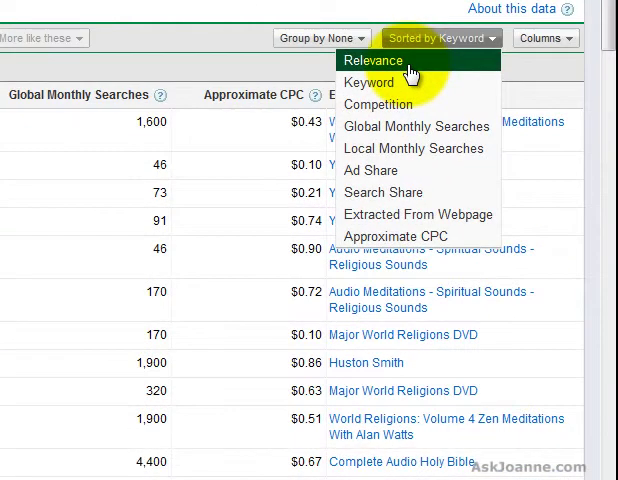
left_click(375, 60)
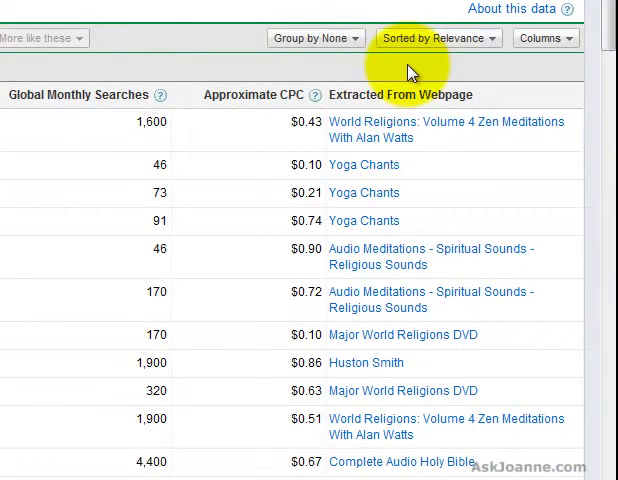